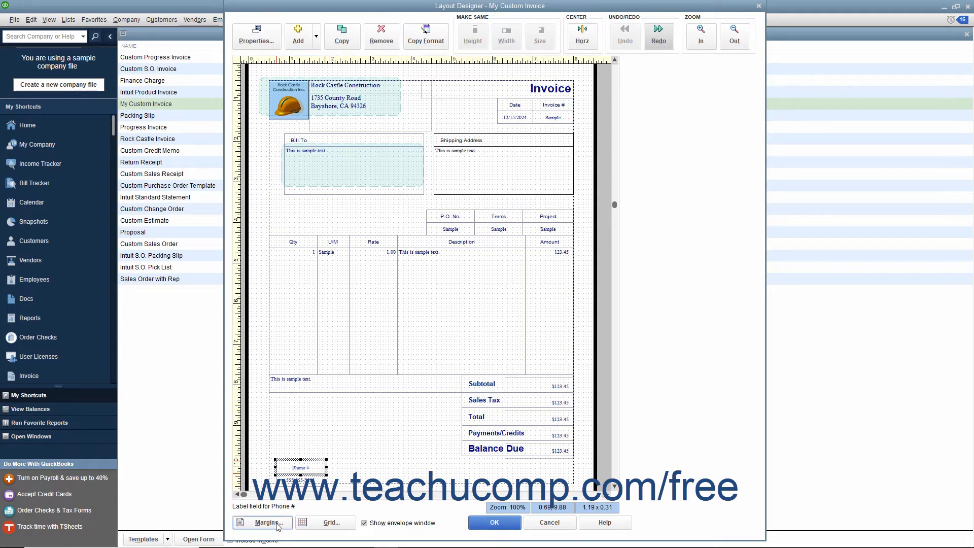
Step: Review and accept the invoice layout margins, then bring up the grid and snap settings
{"action": "left_click", "coordinate": [261, 521]}
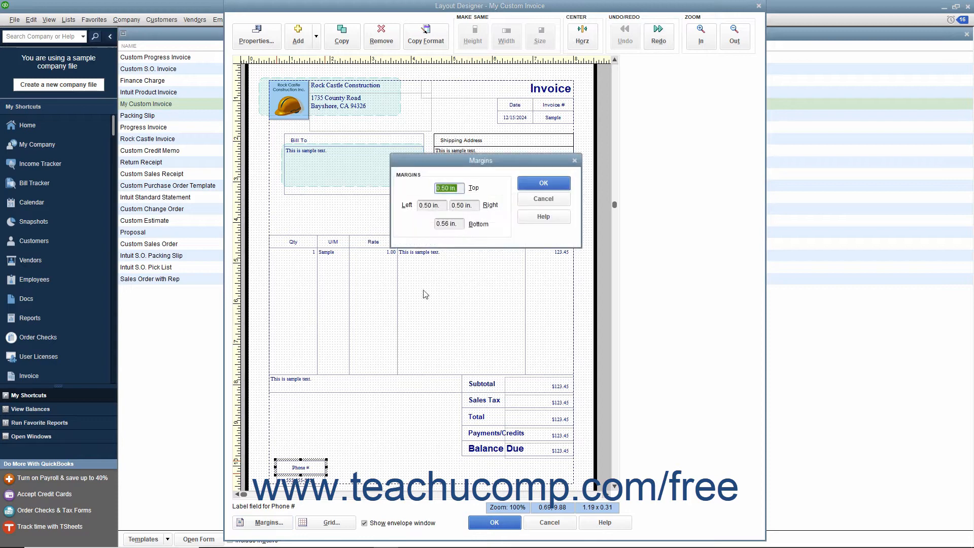
{"action": "mouse_move", "coordinate": [459, 234]}
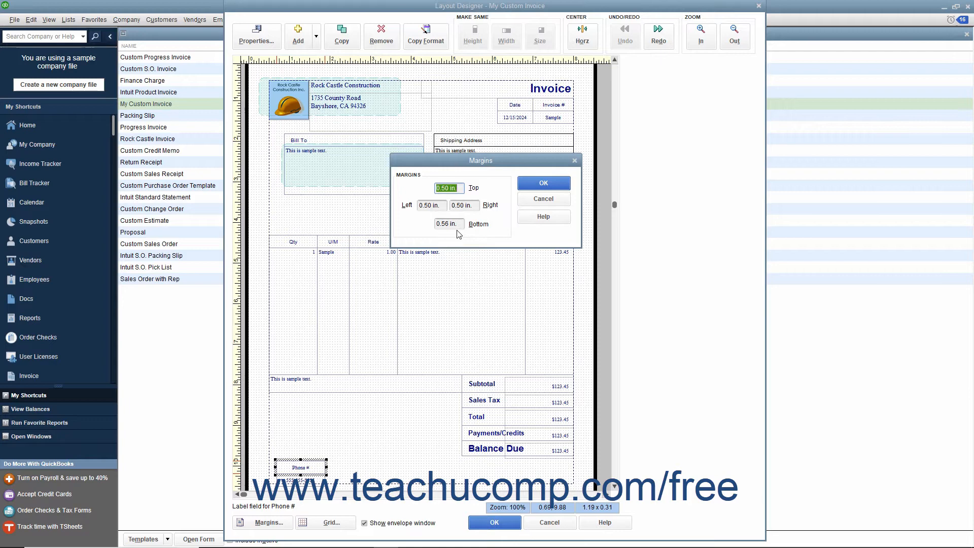
{"action": "mouse_move", "coordinate": [456, 224]}
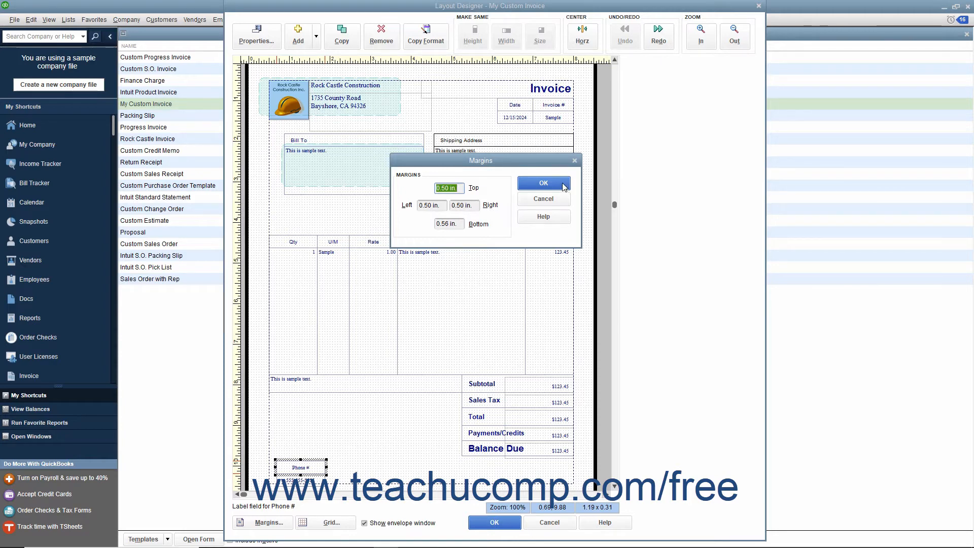
{"action": "left_click", "coordinate": [542, 183]}
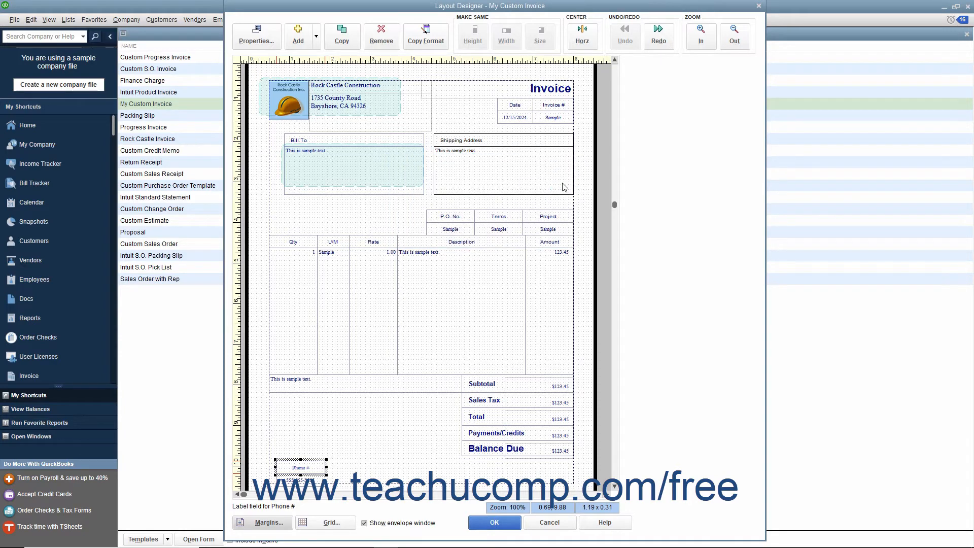
{"action": "mouse_move", "coordinate": [489, 201]}
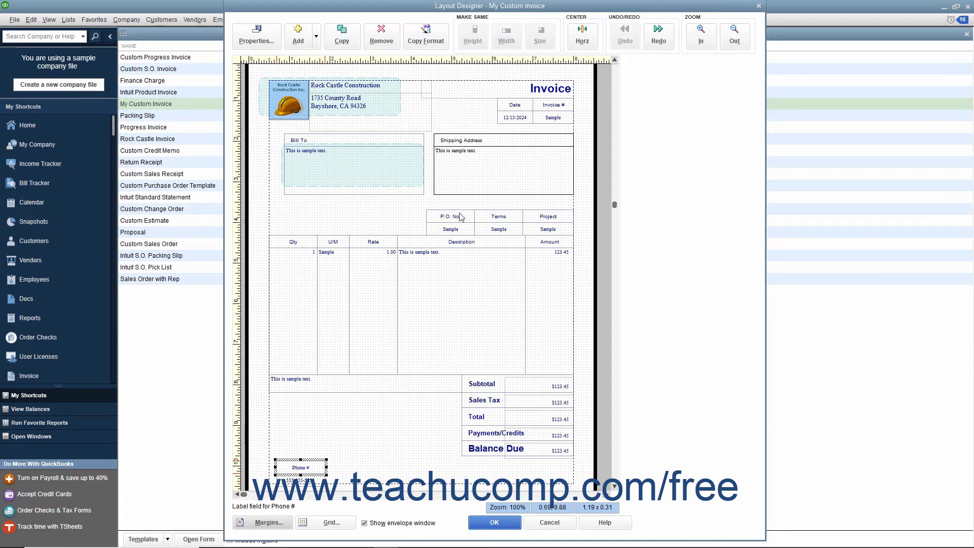
{"action": "mouse_move", "coordinate": [326, 522]}
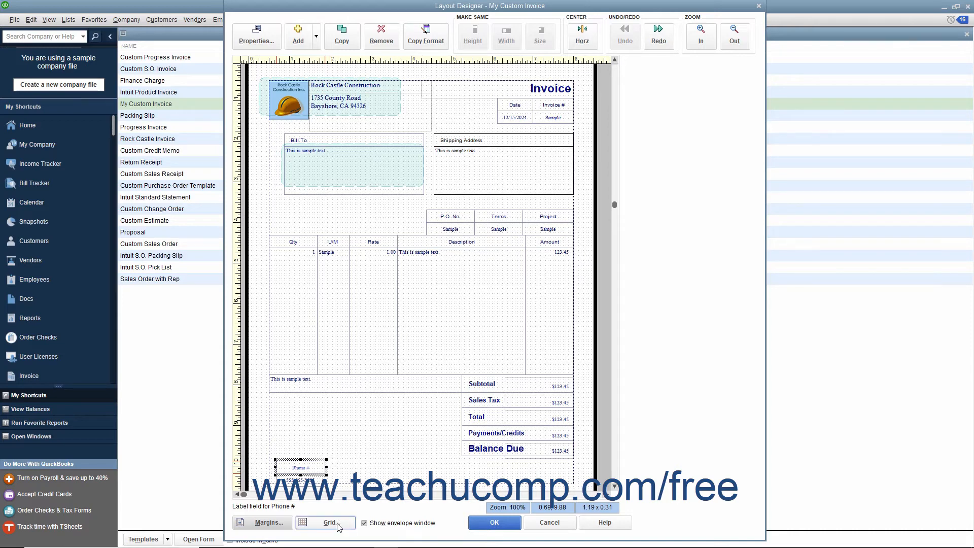
{"action": "left_click", "coordinate": [326, 521]}
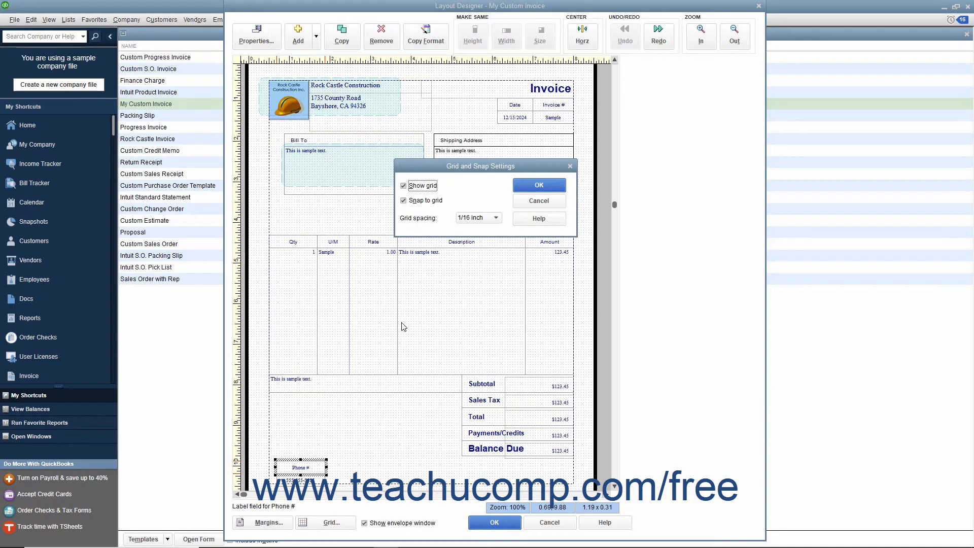
{"action": "mouse_move", "coordinate": [405, 316]}
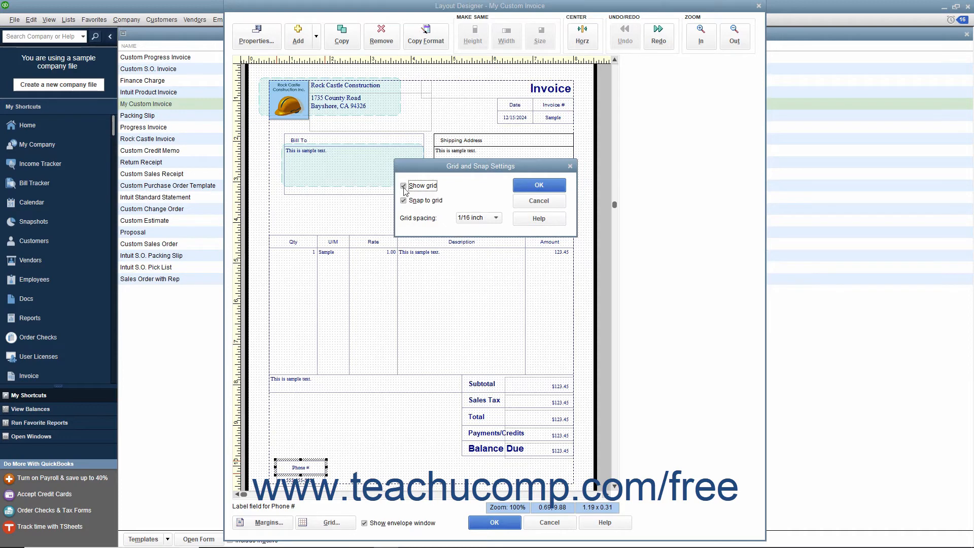
Step: Toggle Show grid and Snap to grid off and back on, leaving both enabled
{"action": "left_click", "coordinate": [404, 187]}
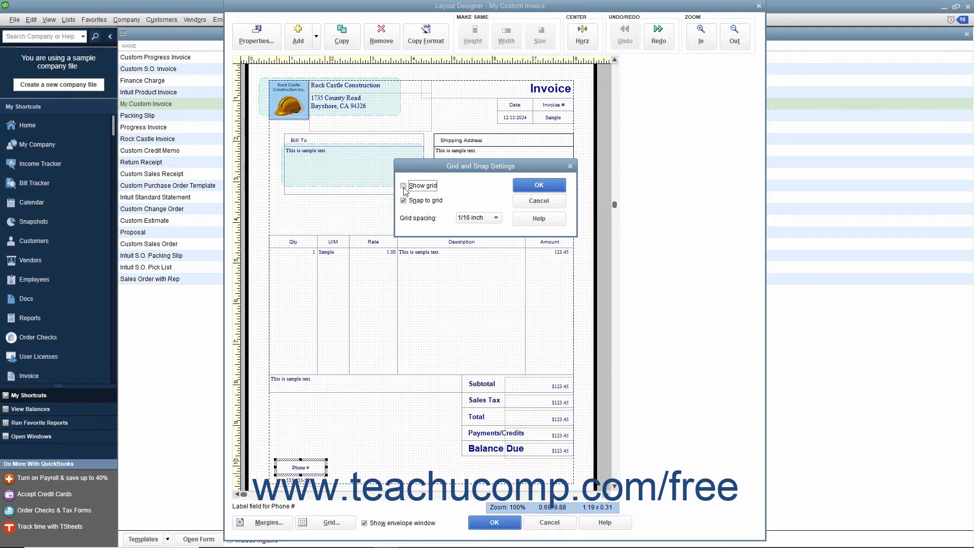
{"action": "left_click", "coordinate": [403, 186]}
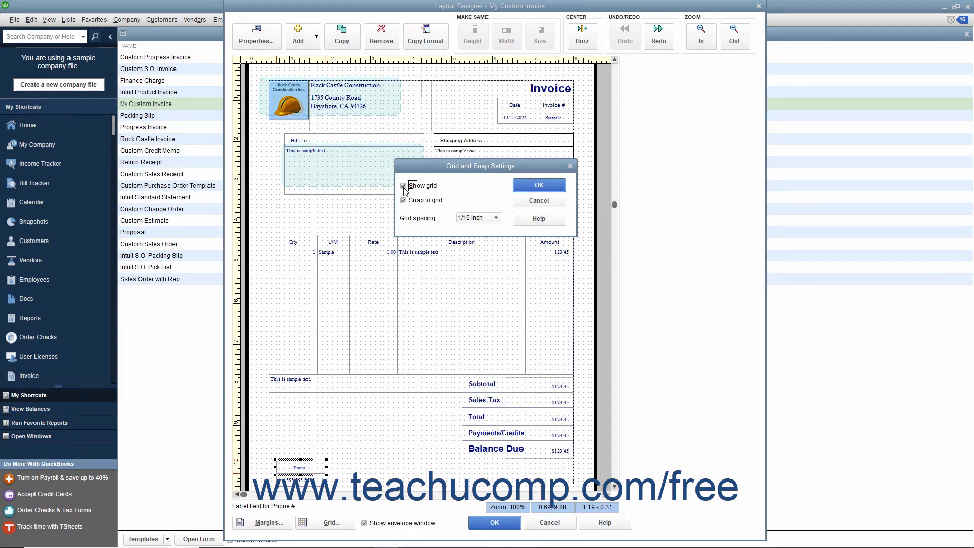
{"action": "left_click", "coordinate": [402, 184]}
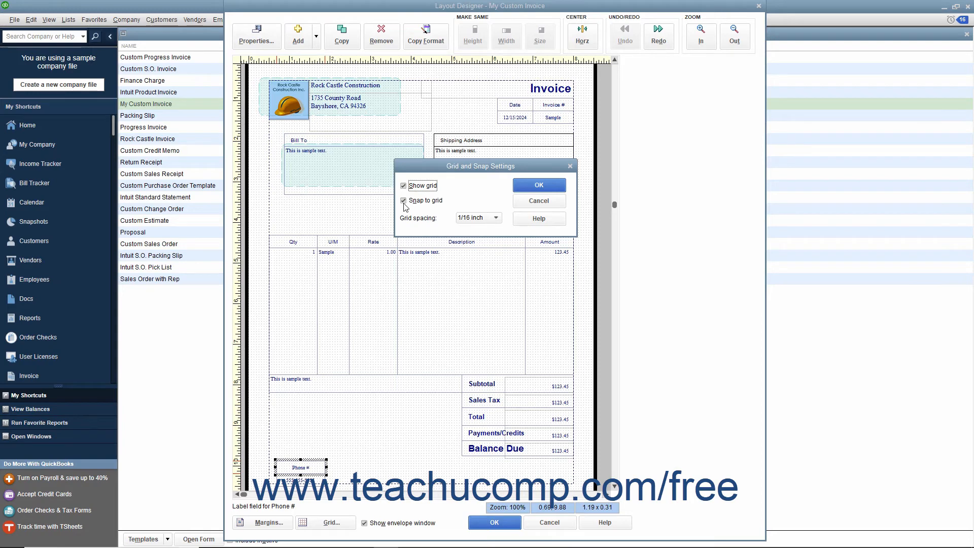
{"action": "left_click", "coordinate": [402, 200]}
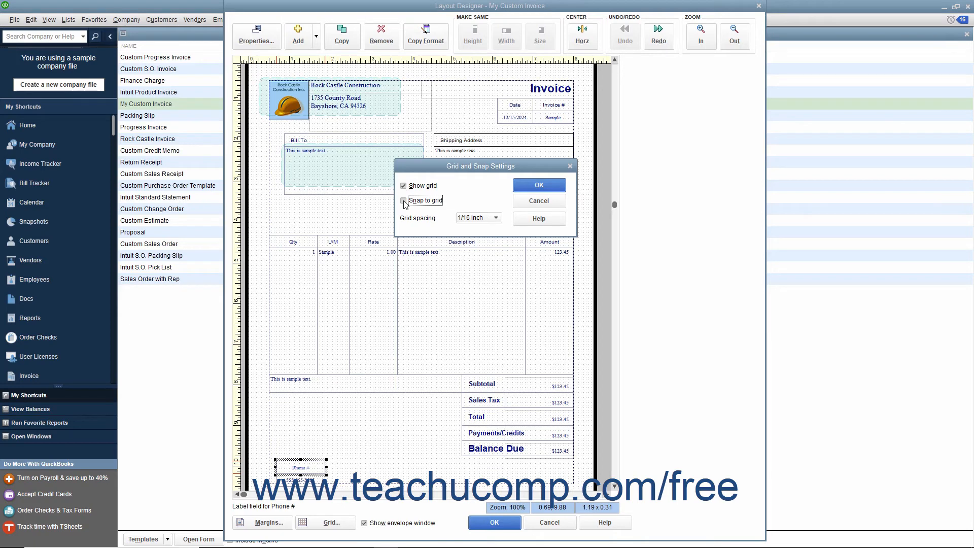
{"action": "left_click", "coordinate": [403, 200]}
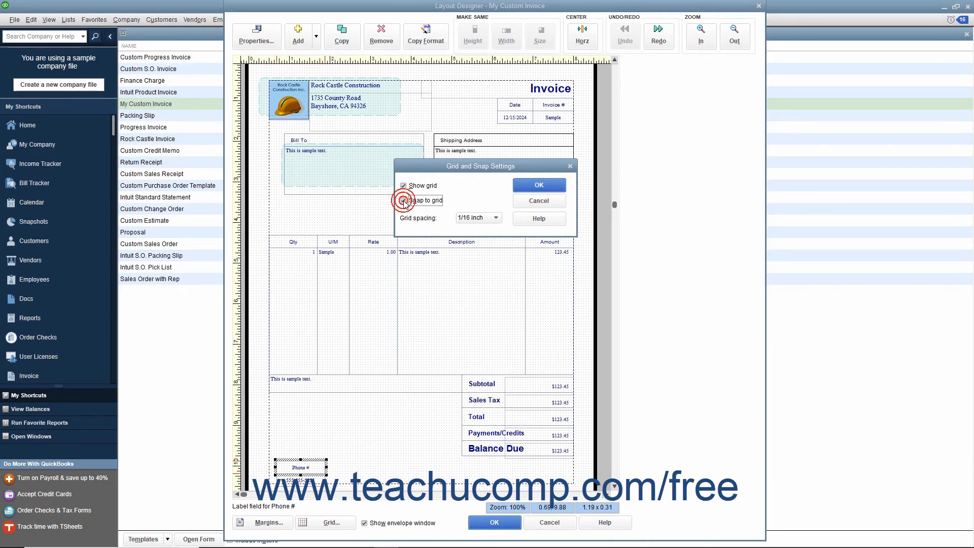
{"action": "left_click", "coordinate": [403, 200]}
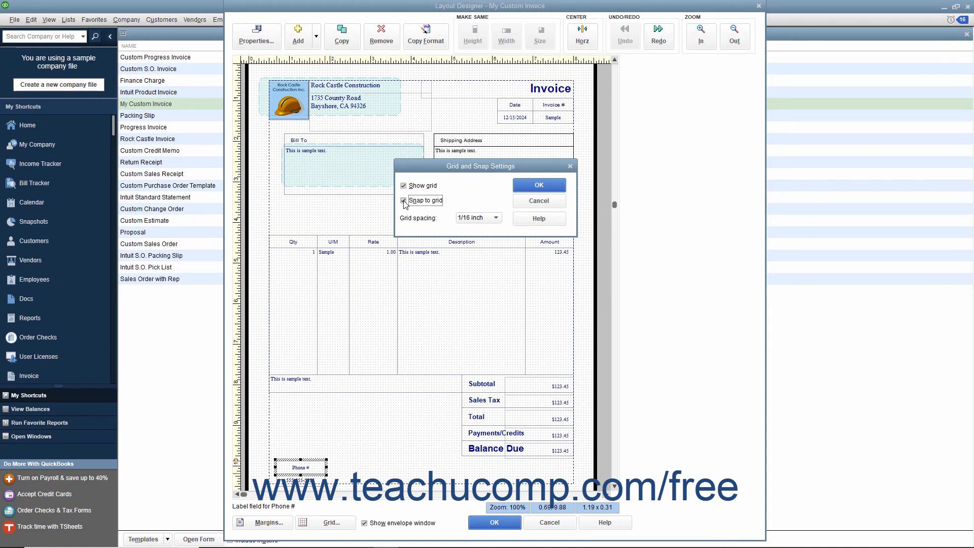
Step: Keep grid spacing at 1/16 inch and apply the grid and snap settings
{"action": "left_click", "coordinate": [495, 217]}
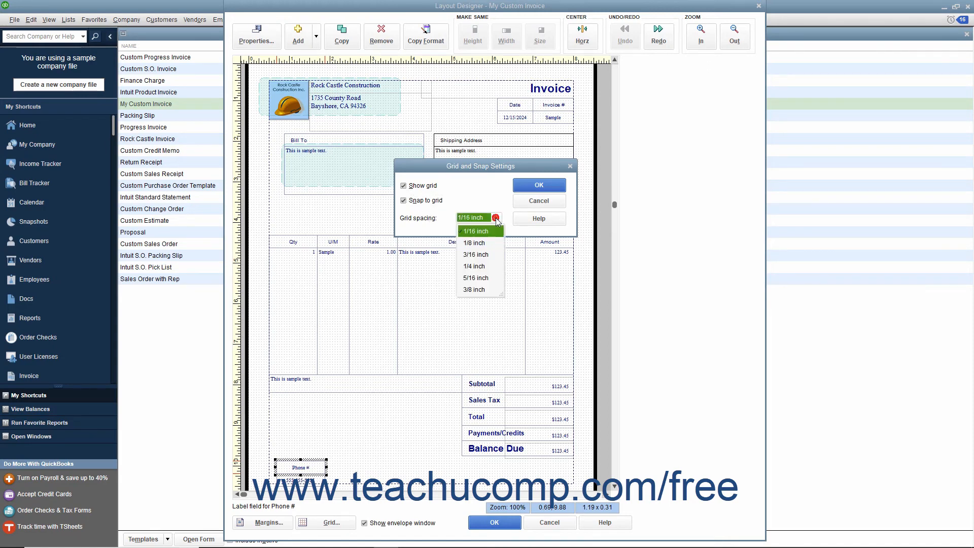
{"action": "left_click", "coordinate": [474, 231]}
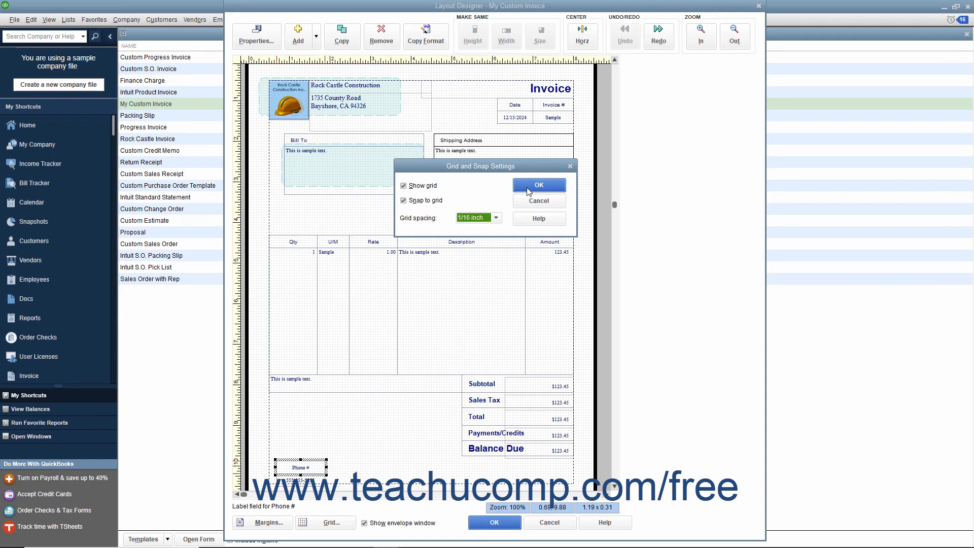
{"action": "left_click", "coordinate": [538, 184]}
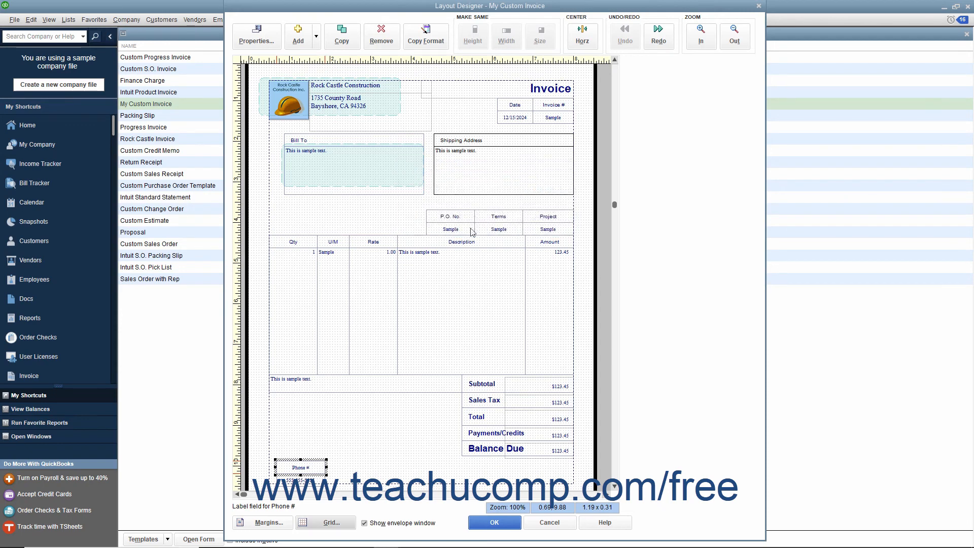